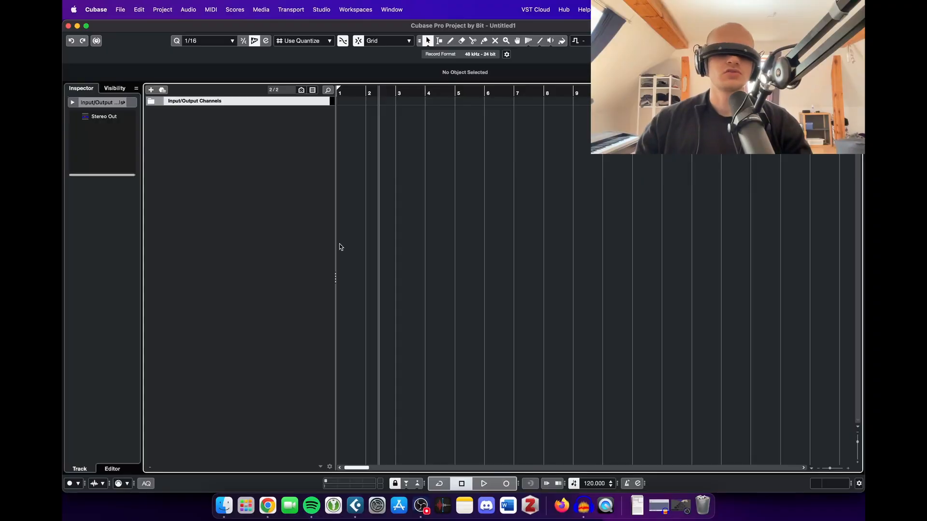
{"action": "mouse_move", "coordinate": [328, 235]}
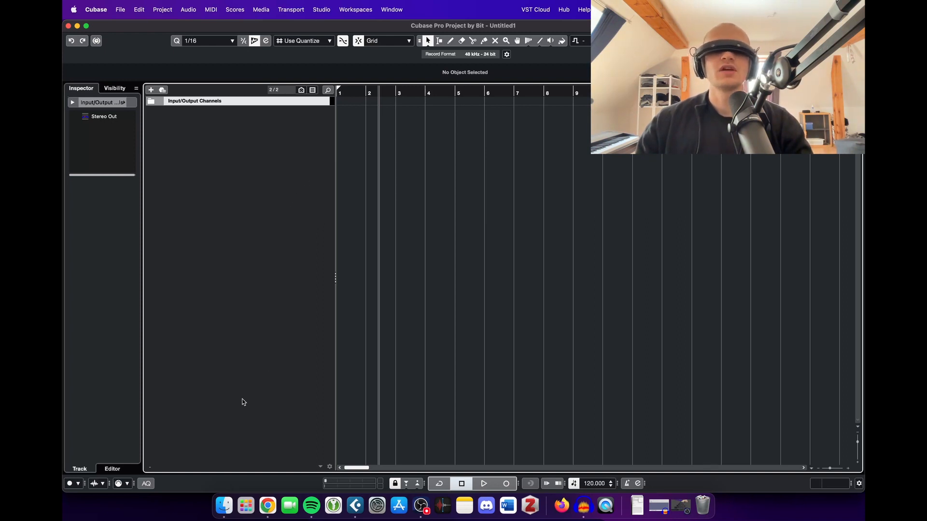
{"action": "mouse_move", "coordinate": [267, 506]}
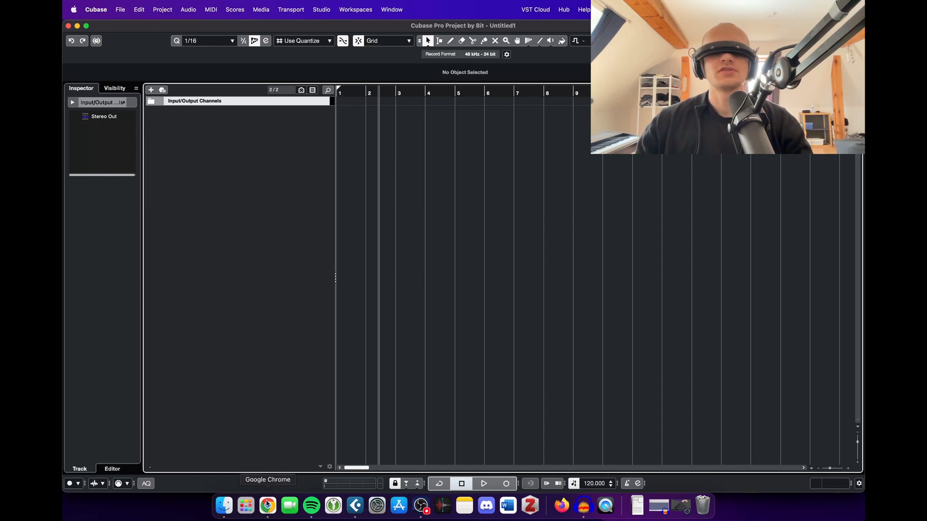
In Chrome, choose 'I can't afford to donate' on the BlackHole page to reveal the sign-up form
{"action": "left_click", "coordinate": [267, 506]}
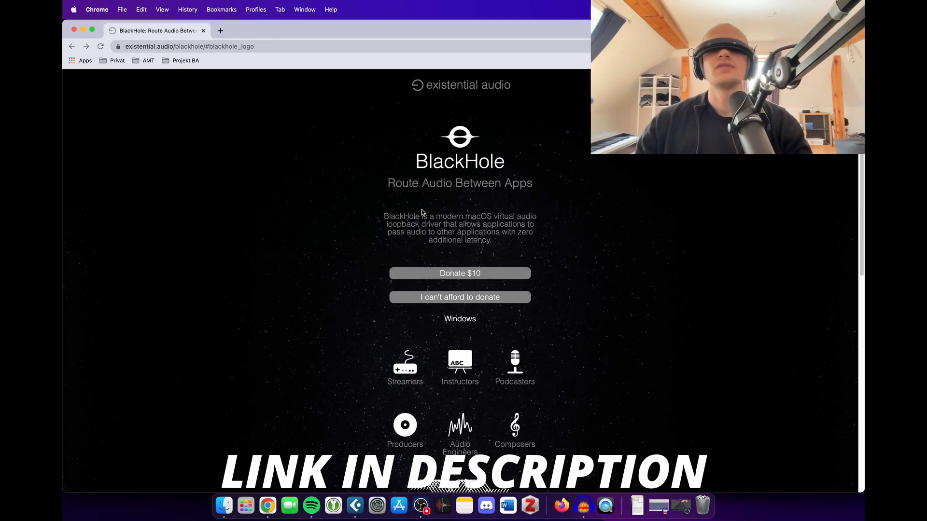
{"action": "double_click", "coordinate": [460, 160]}
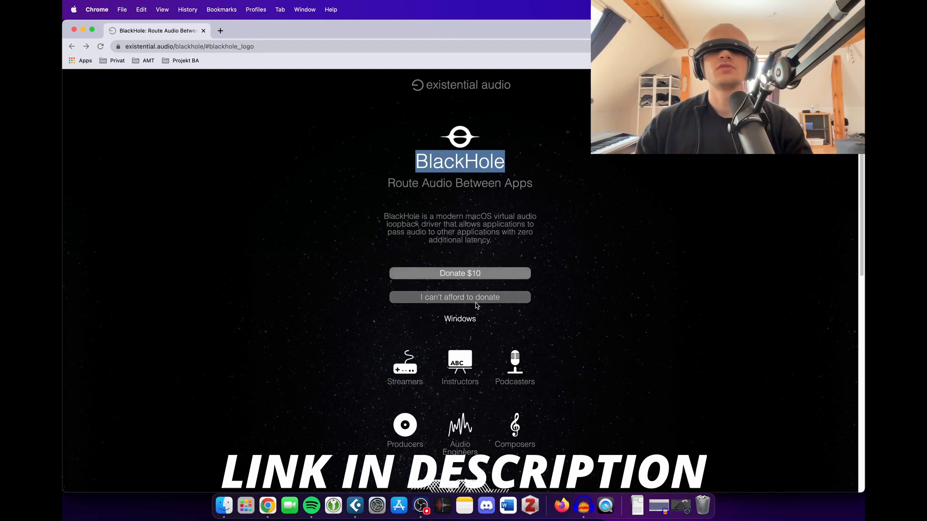
{"action": "left_click", "coordinate": [459, 297]}
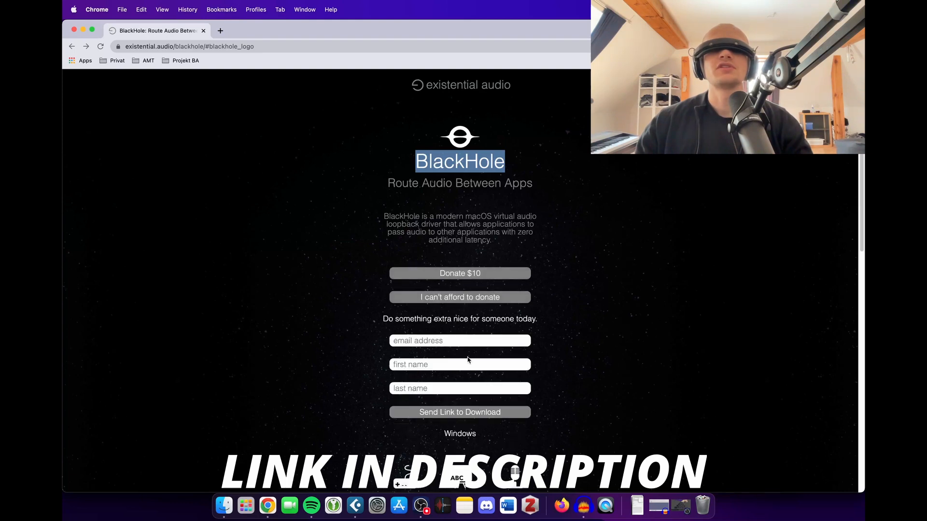
{"action": "mouse_move", "coordinate": [432, 378]}
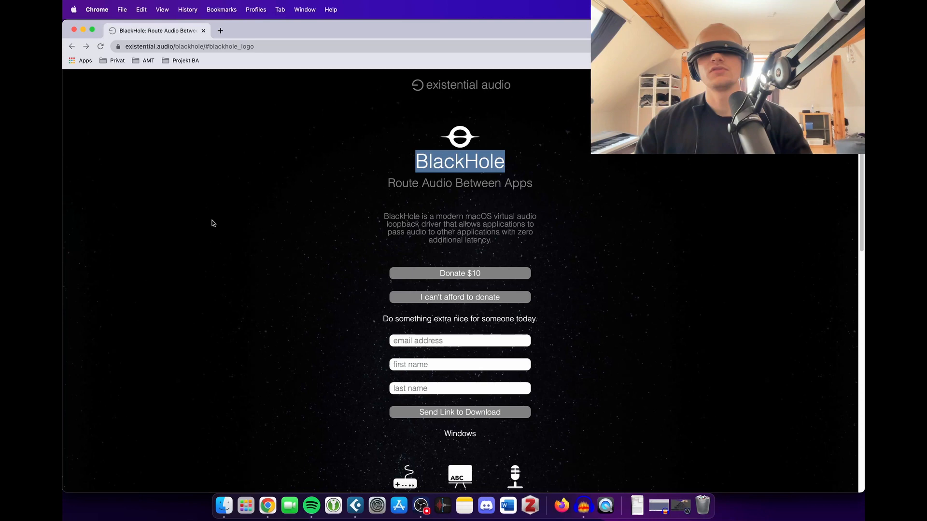
{"action": "mouse_move", "coordinate": [355, 505]}
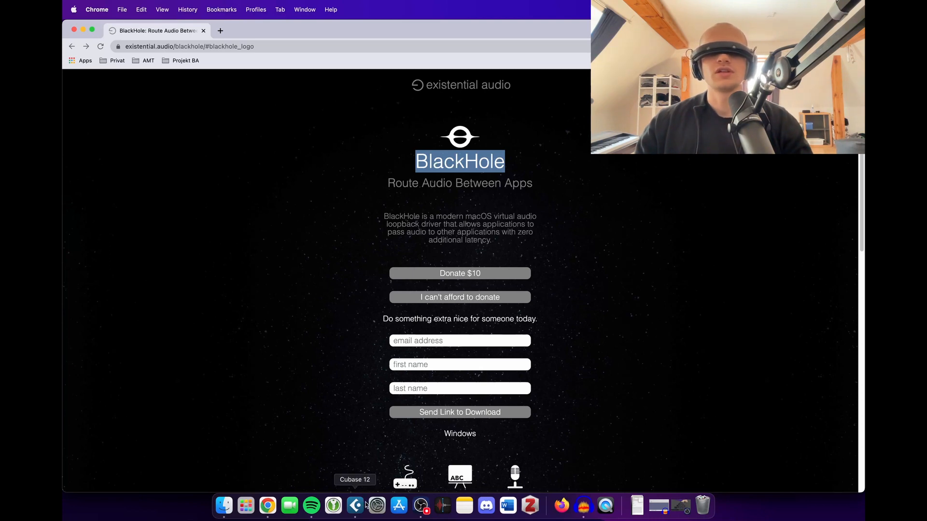
Show System Settings' Sound output list with Scarlett 8i6 USB and BlackHole 2ch
{"action": "left_click", "coordinate": [376, 505]}
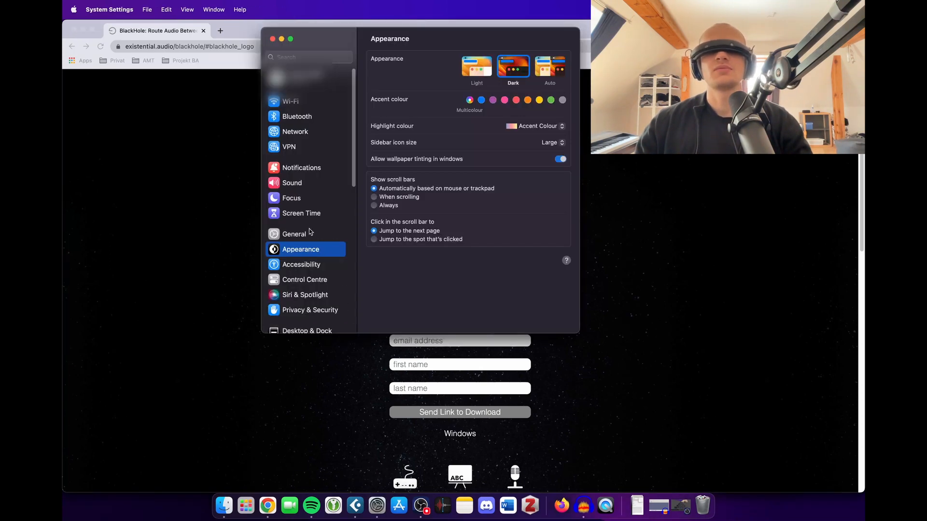
{"action": "left_click", "coordinate": [292, 182]}
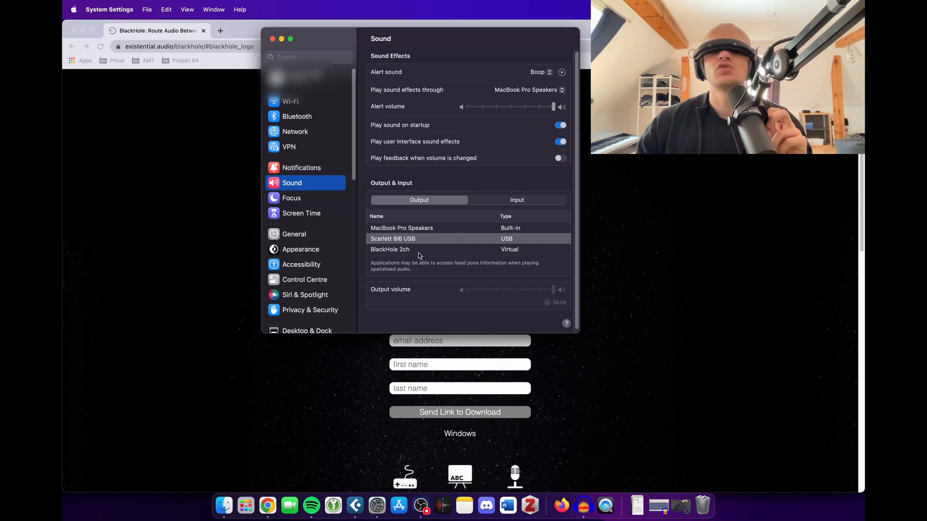
{"action": "left_click", "coordinate": [516, 200]}
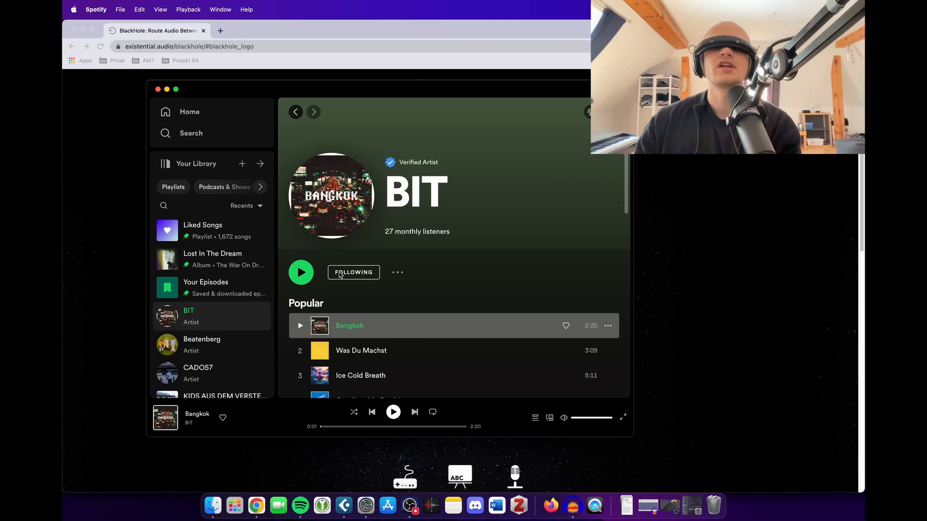
{"action": "mouse_move", "coordinate": [474, 97]}
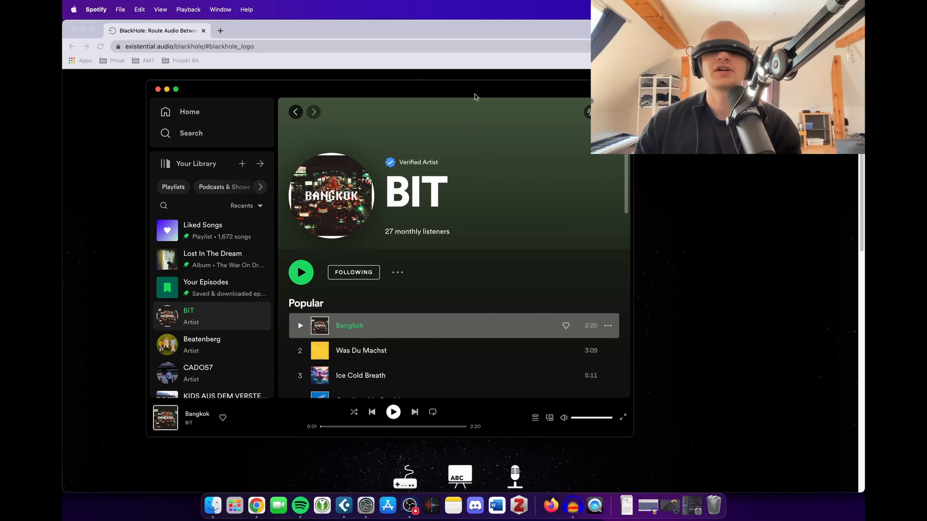
{"action": "mouse_move", "coordinate": [416, 313]}
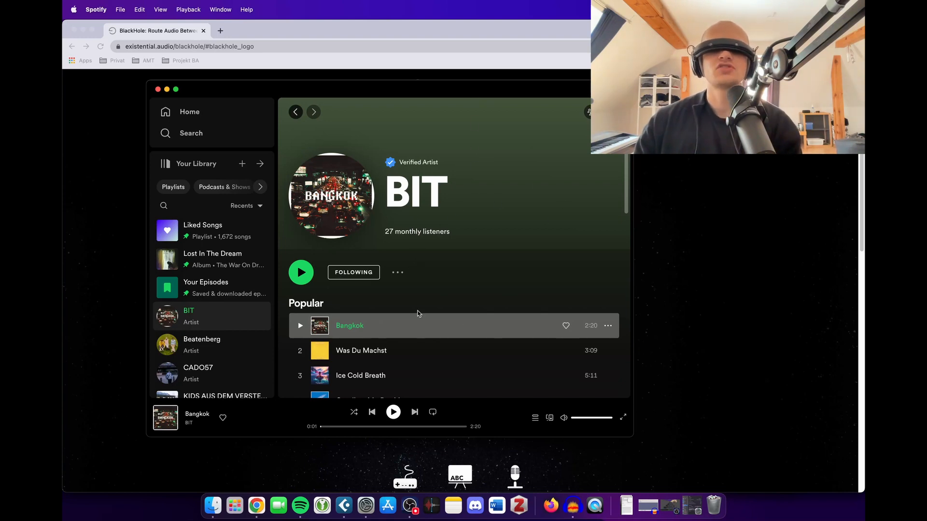
{"action": "mouse_move", "coordinate": [371, 384]}
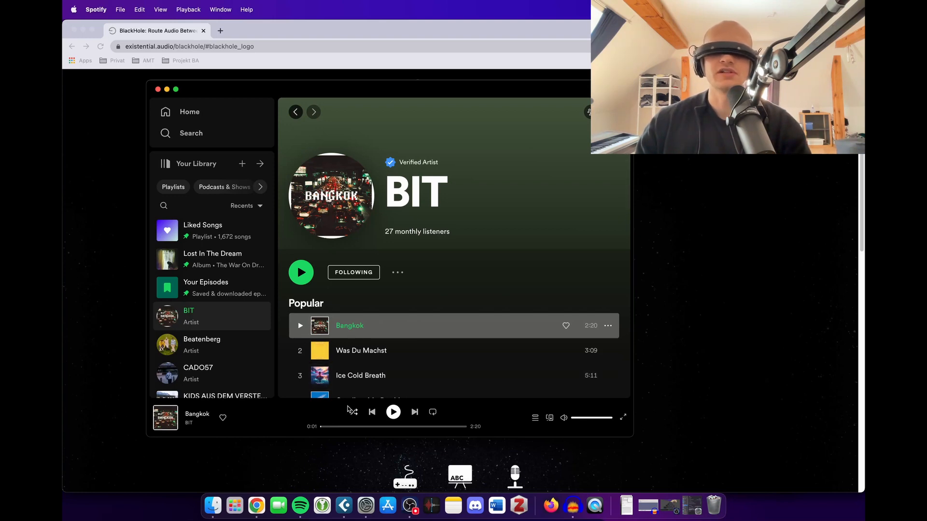
{"action": "mouse_move", "coordinate": [343, 505]}
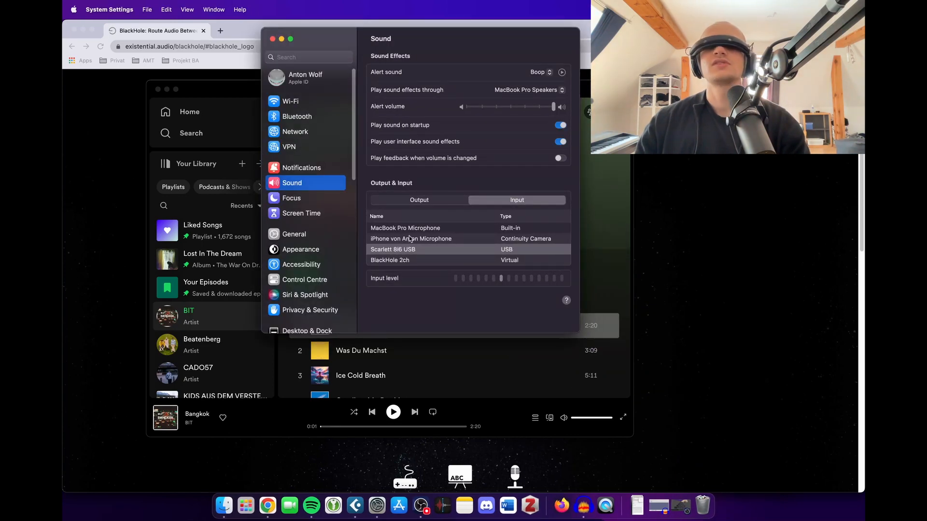
Select BlackHole 2ch as the Mac's sound output device
{"action": "left_click", "coordinate": [419, 199]}
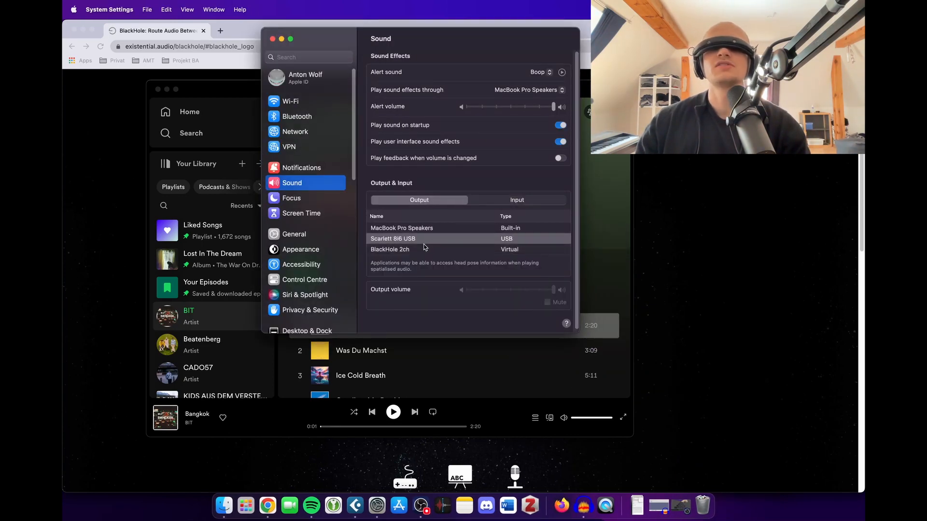
{"action": "left_click", "coordinate": [390, 249]}
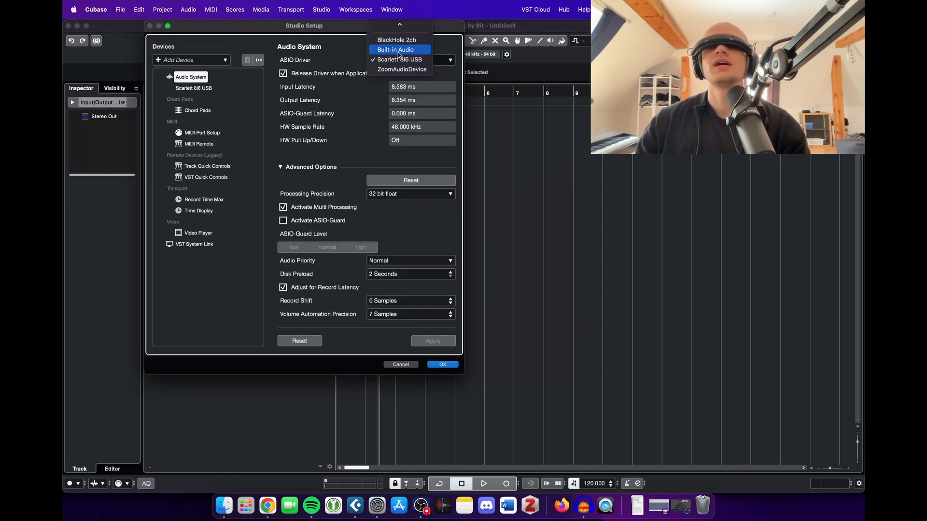
Switch Cubase's ASIO driver from Scarlett 8i6 USB to BlackHole 2ch in Studio Setup
{"action": "left_click", "coordinate": [395, 39]}
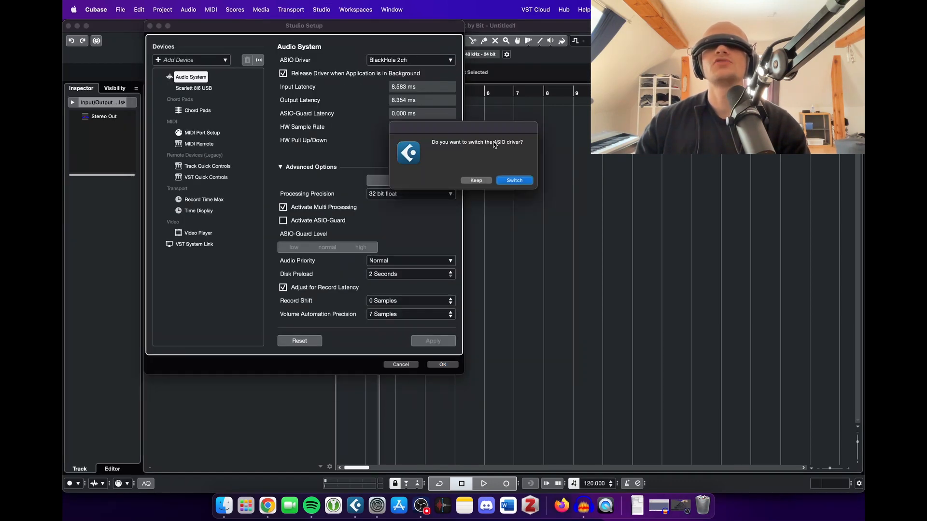
{"action": "left_click", "coordinate": [513, 180]}
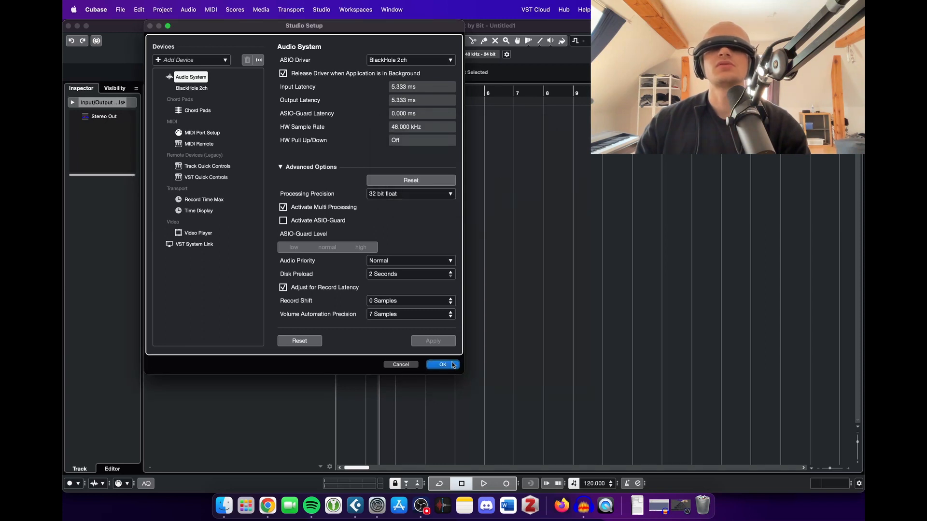
{"action": "left_click", "coordinate": [442, 364]}
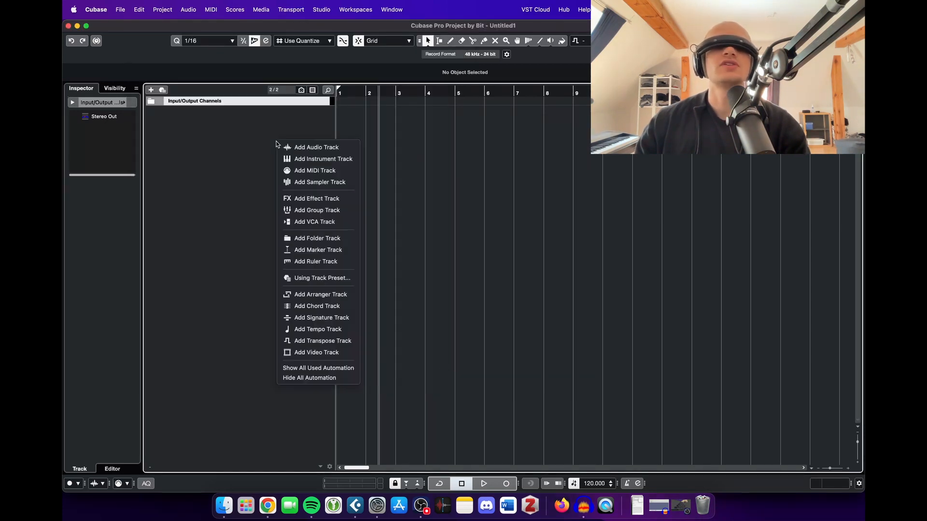
{"action": "mouse_move", "coordinate": [316, 148]}
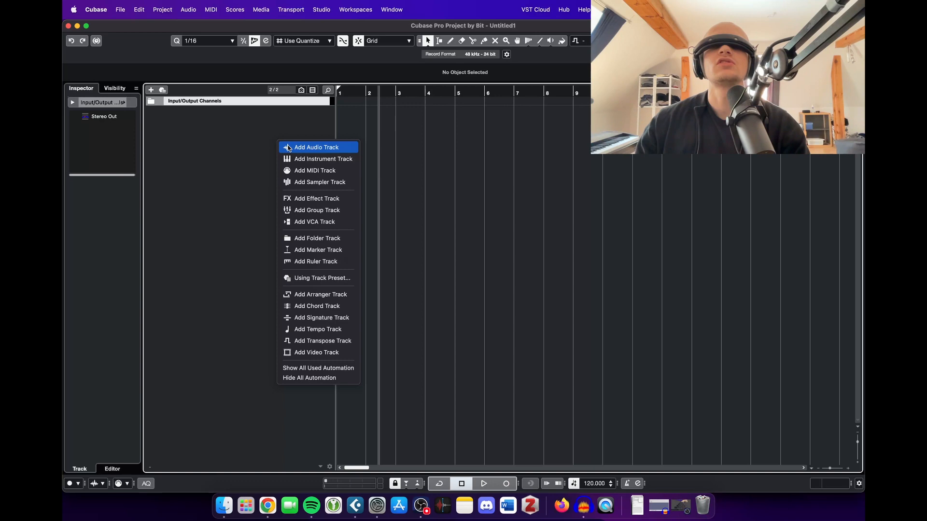
Add a stereo audio track with BlackHole Stereo input and Stereo Out output
{"action": "left_click", "coordinate": [316, 147]}
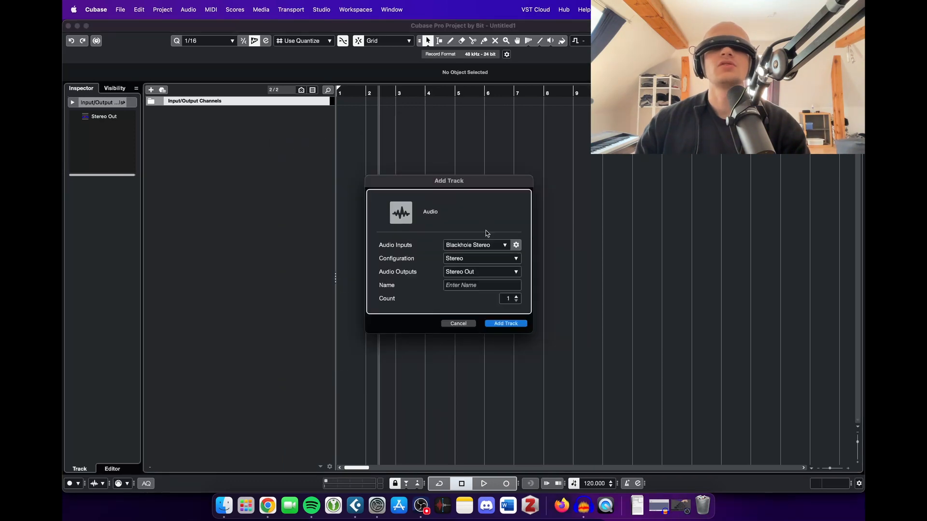
{"action": "left_click", "coordinate": [476, 245]}
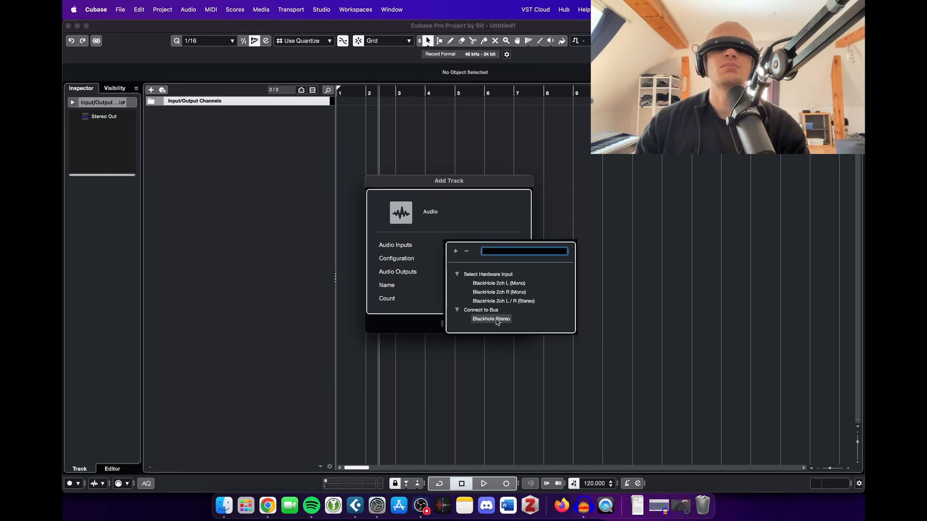
{"action": "left_click", "coordinate": [491, 319]}
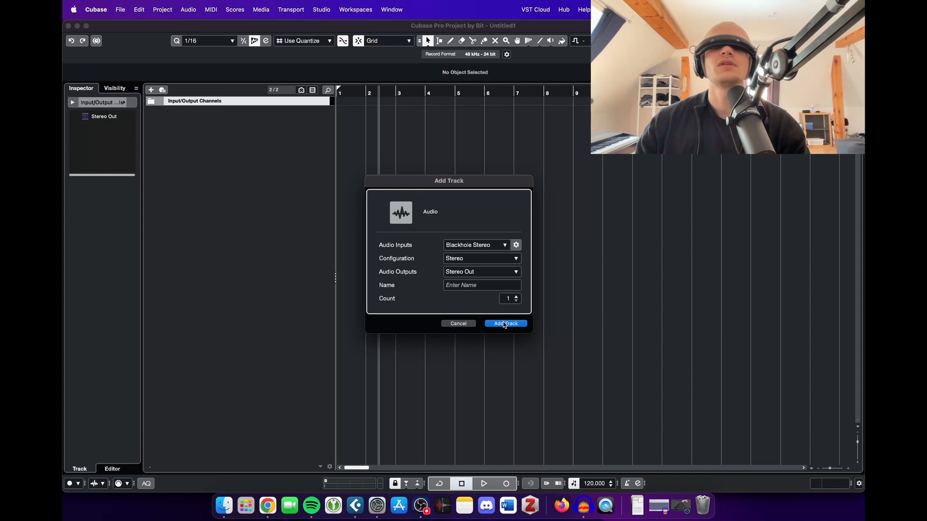
{"action": "left_click", "coordinate": [506, 323]}
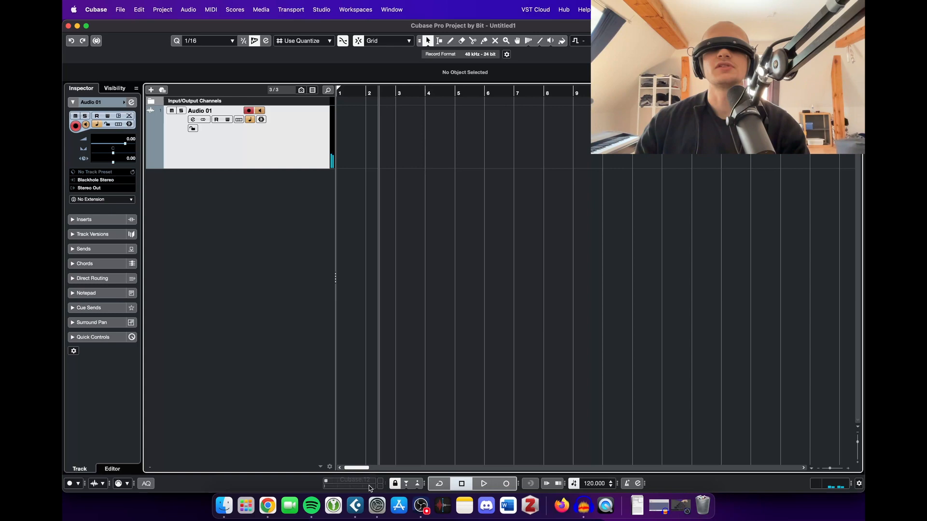
{"action": "mouse_move", "coordinate": [311, 506]}
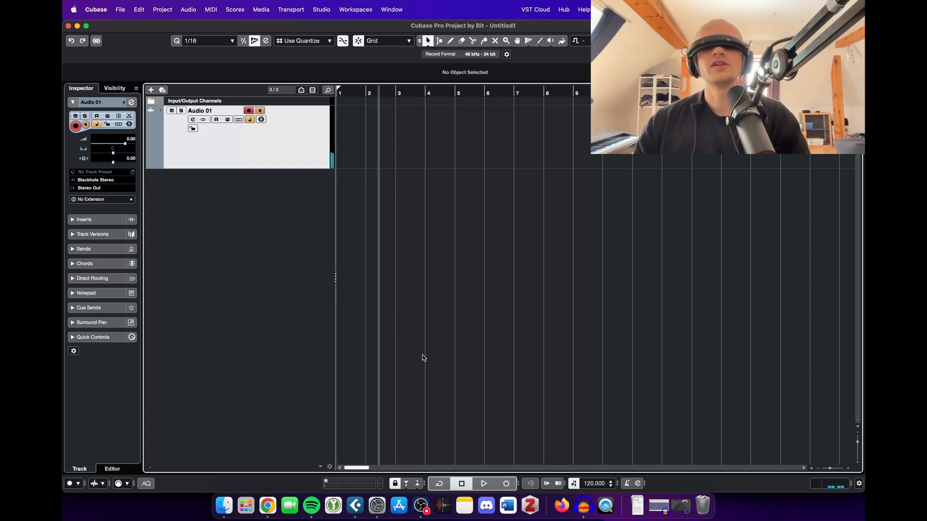
Record the playing Spotify audio onto Audio 01 as event Audio 01_03
{"action": "left_click", "coordinate": [505, 484]}
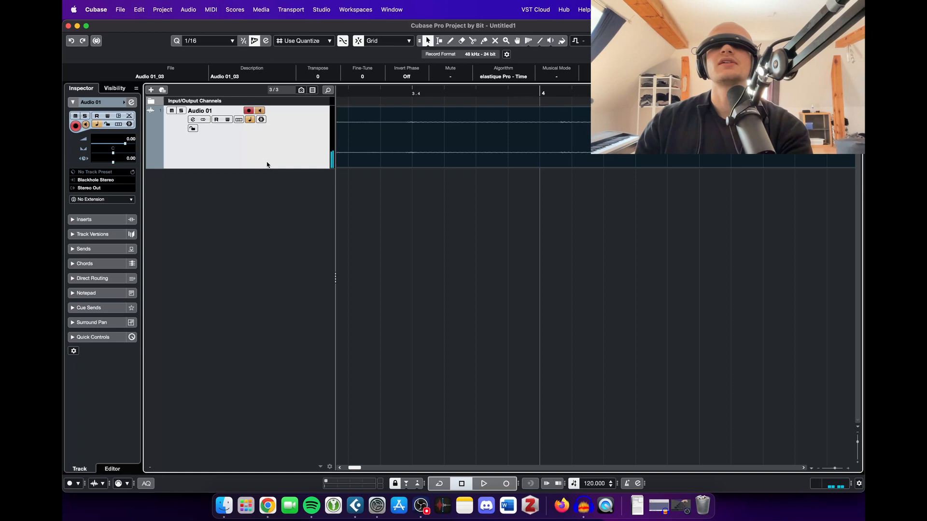
{"action": "mouse_move", "coordinate": [287, 172]}
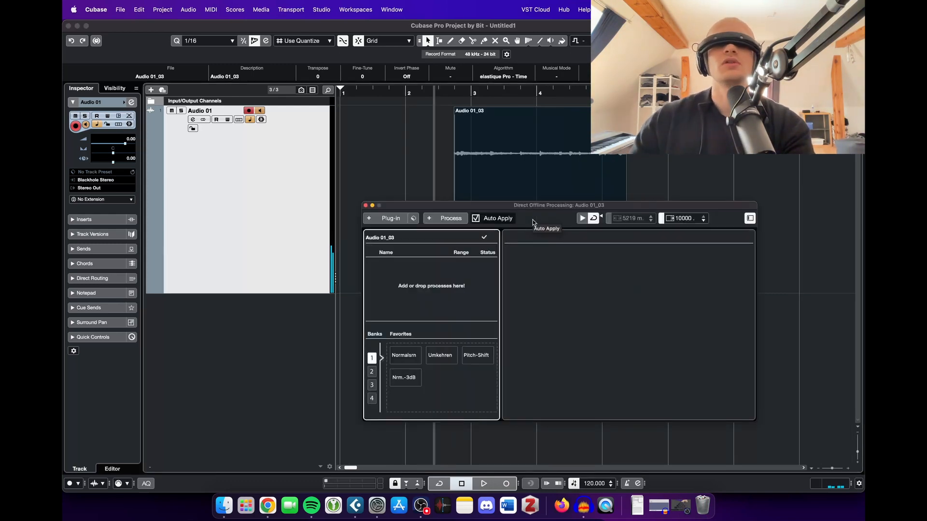
Apply Normalize to Audio 01_03 via Direct Offline Processing
{"action": "left_click", "coordinate": [366, 206]}
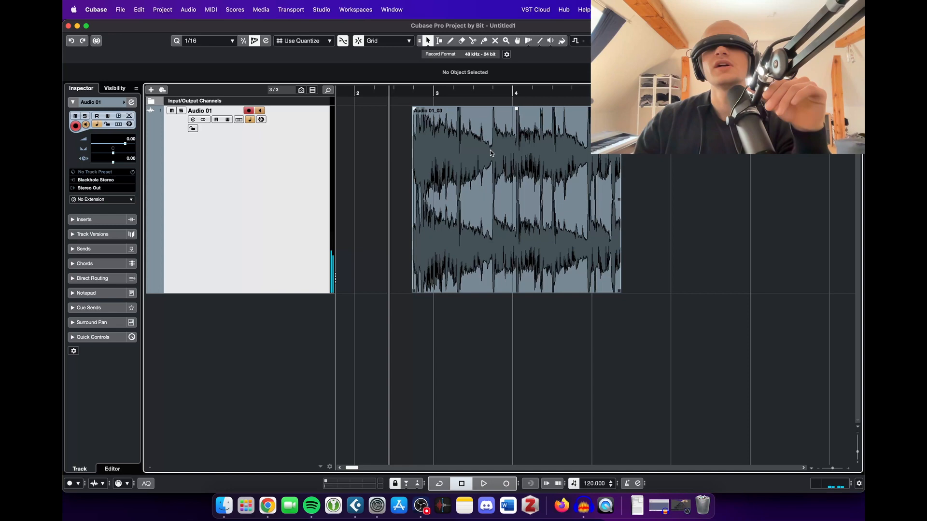
Set Cubase's ASIO driver back to Scarlett 8i6 USB in Studio Setup and confirm
{"action": "left_click", "coordinate": [321, 9]}
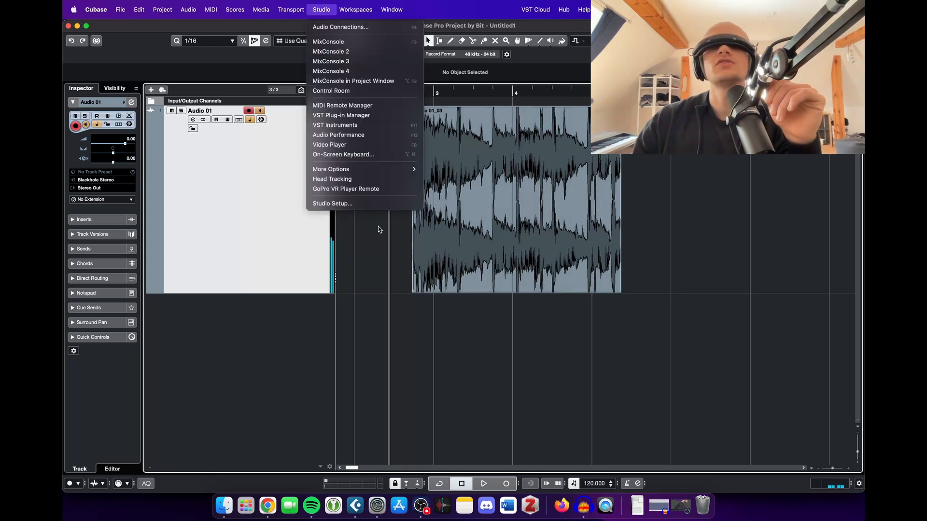
{"action": "left_click", "coordinate": [332, 204]}
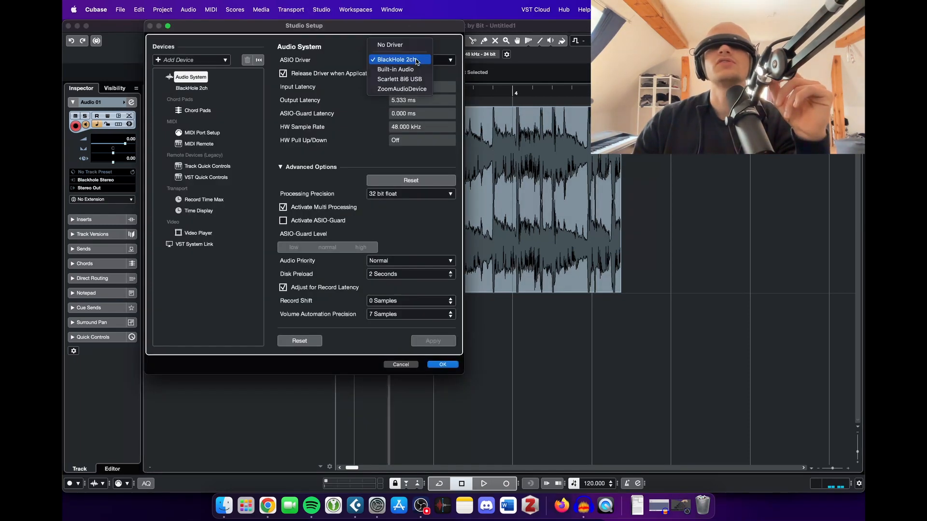
{"action": "mouse_move", "coordinate": [400, 79]}
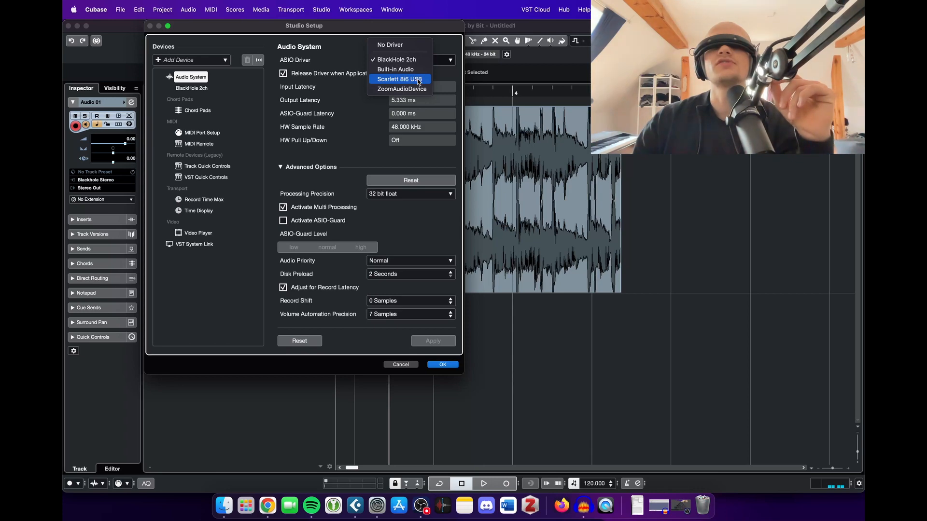
{"action": "left_click", "coordinate": [401, 79]}
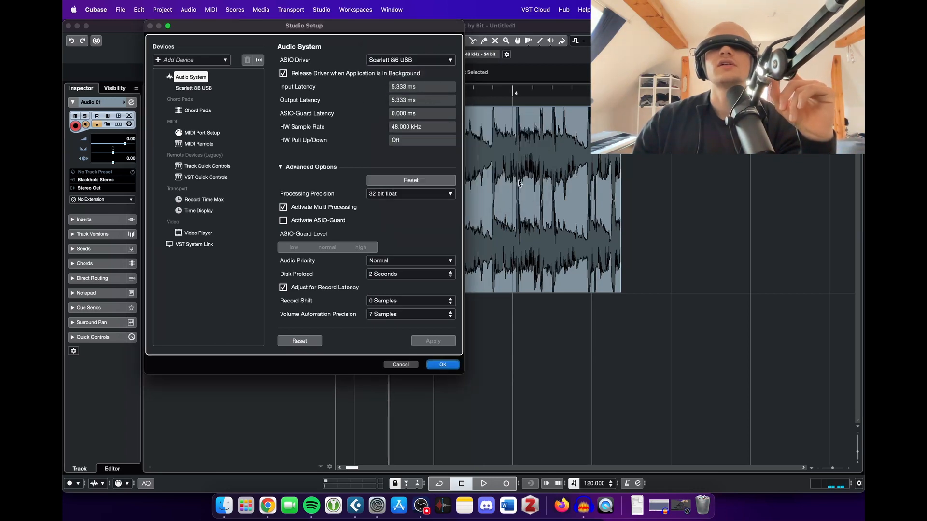
{"action": "left_click", "coordinate": [442, 364]}
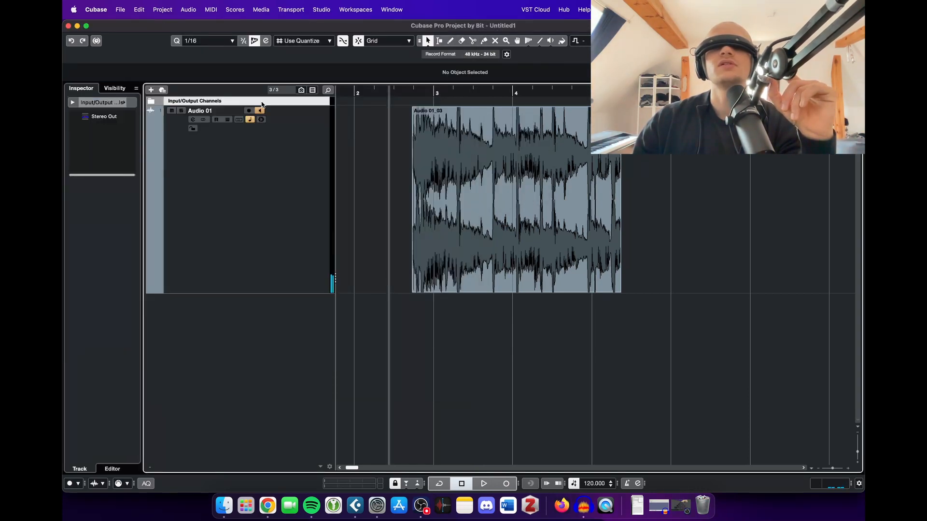
Select Scarlett 8i6 USB as the Mac's sound output instead of BlackHole 2ch
{"action": "left_click", "coordinate": [376, 505]}
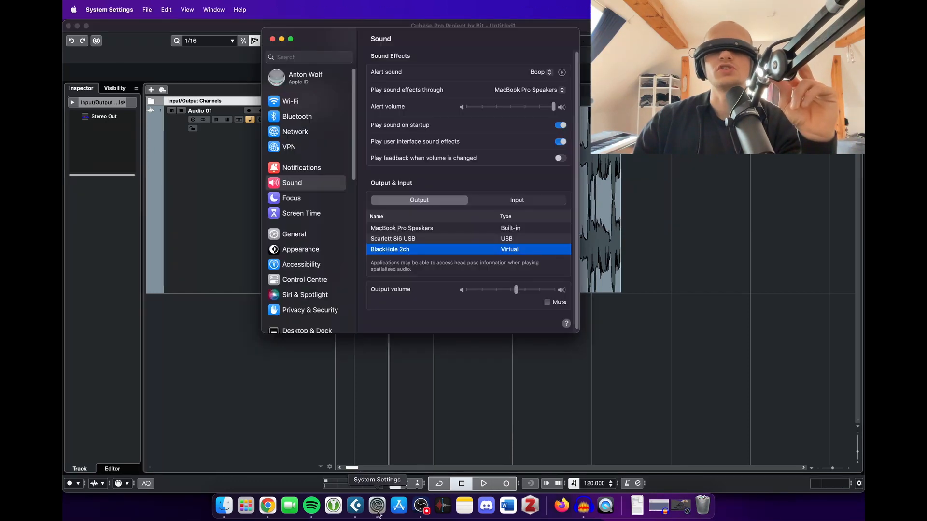
{"action": "left_click", "coordinate": [393, 238]}
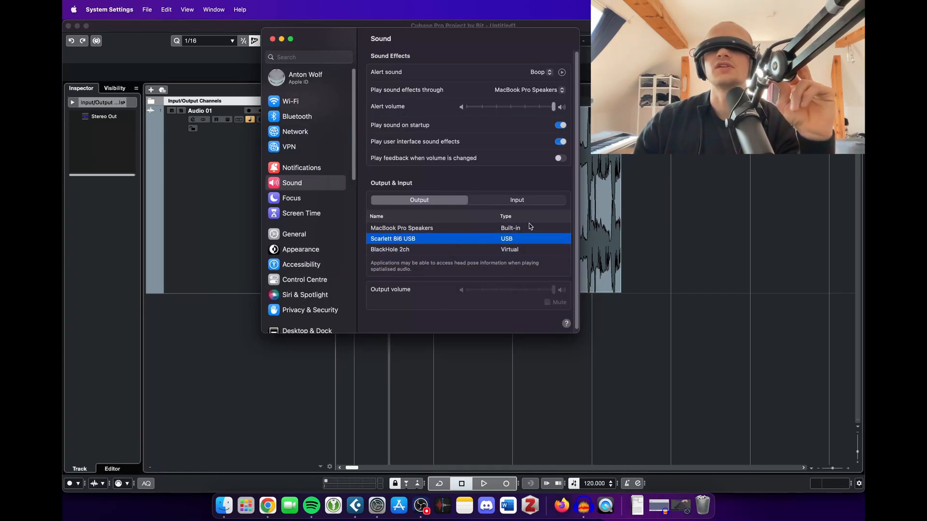
{"action": "mouse_move", "coordinate": [532, 405]}
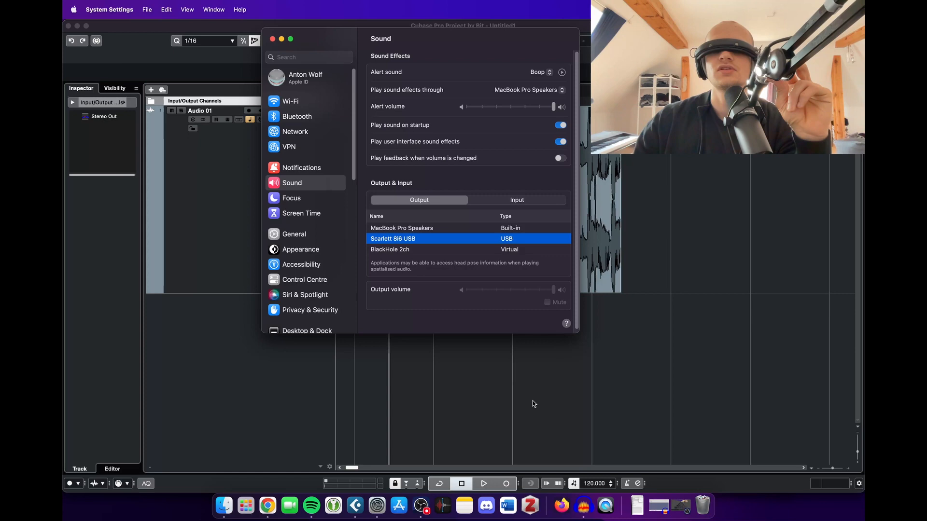